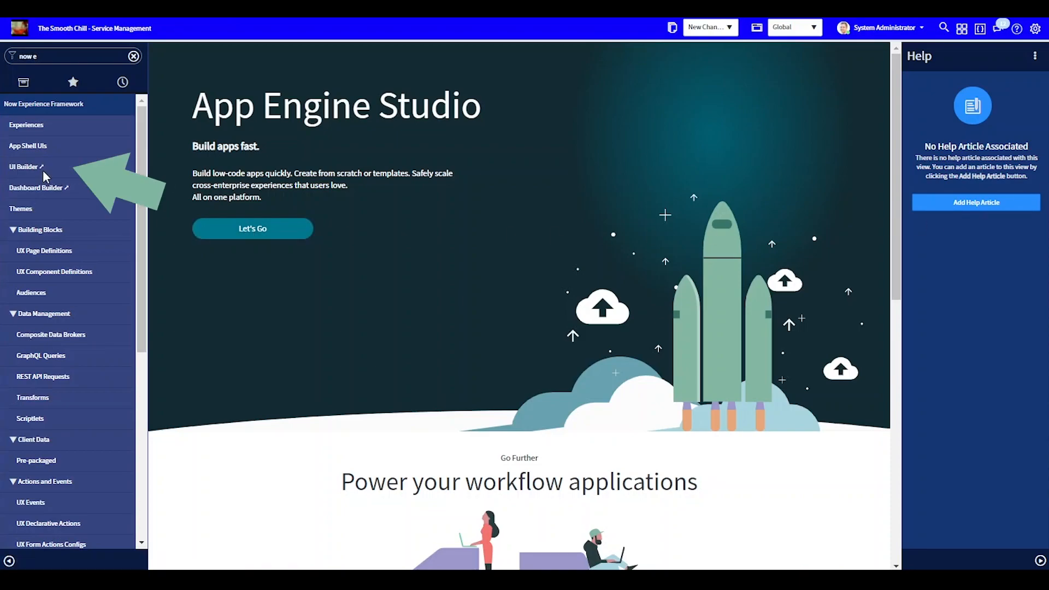
Step: Launch UI Builder from the Now Experience navigator results
click(23, 167)
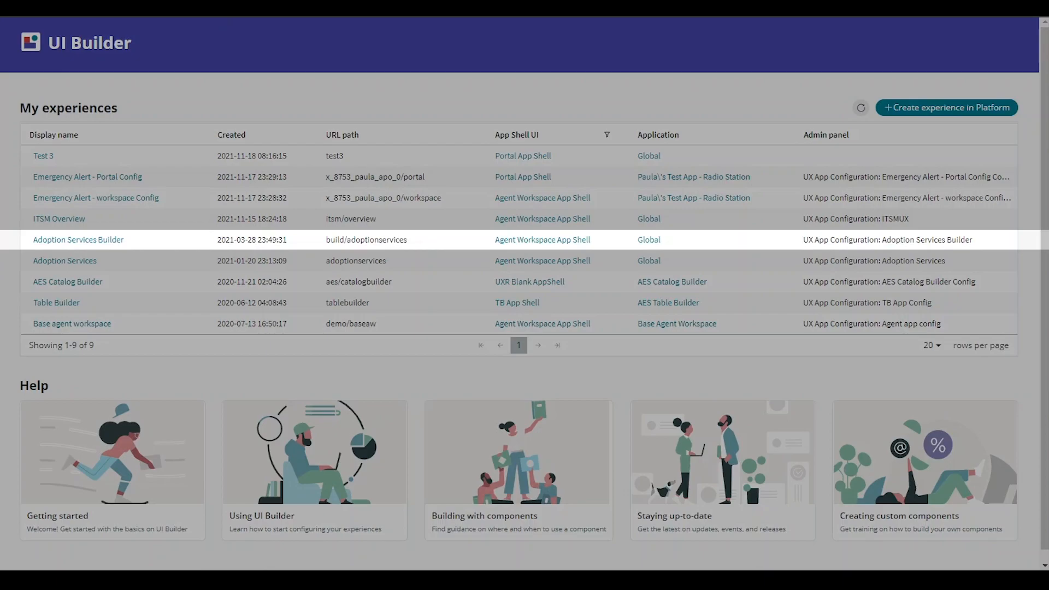
Step: Open Adoption Services Builder and its GS Home default variant
click(78, 239)
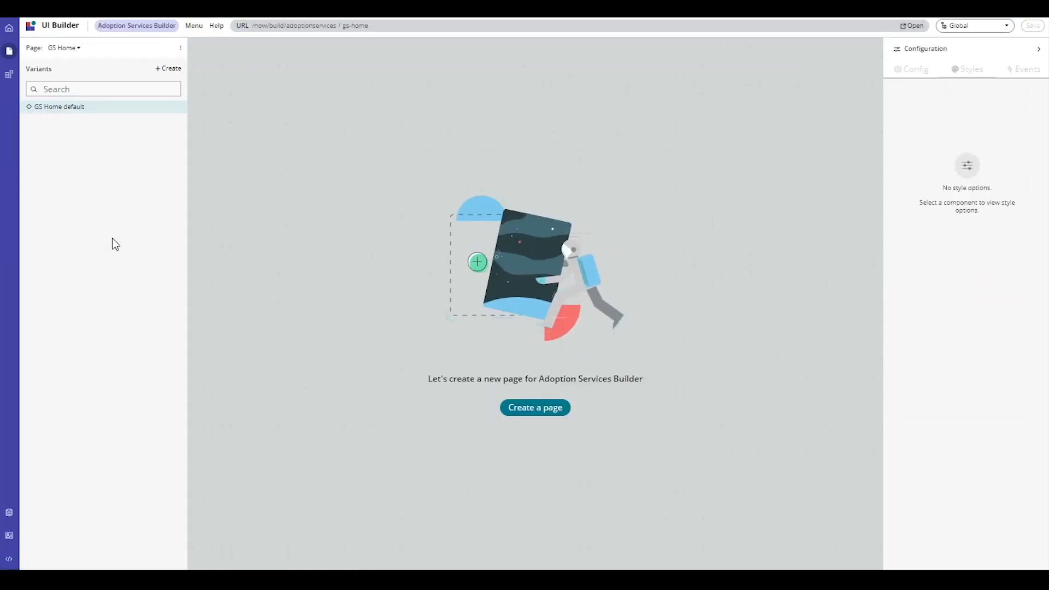
click(534, 406)
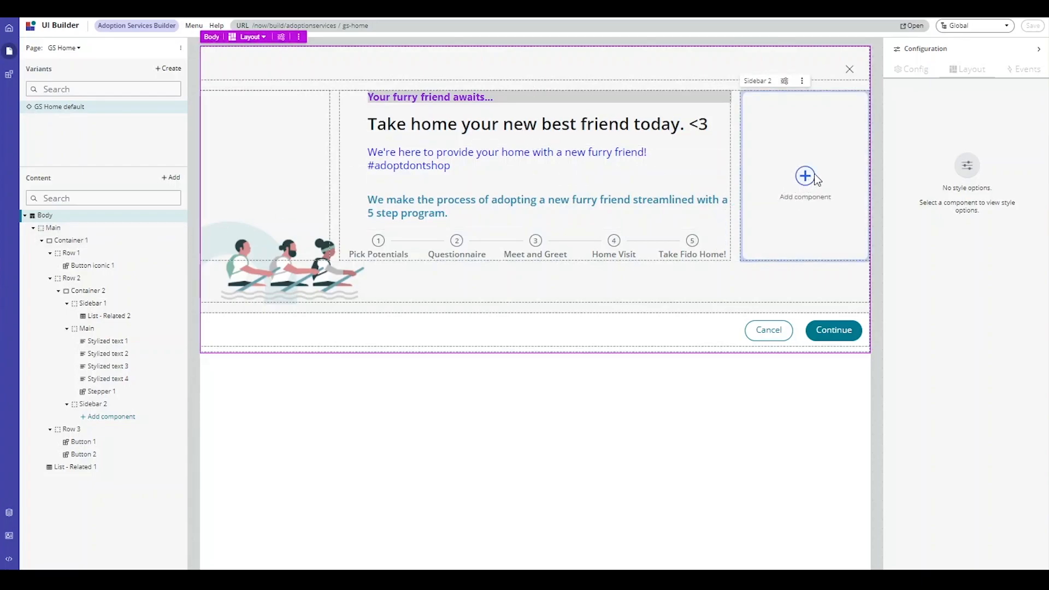
Step: Add an Appointment calendar to Sidebar 2 from the component palette
click(804, 181)
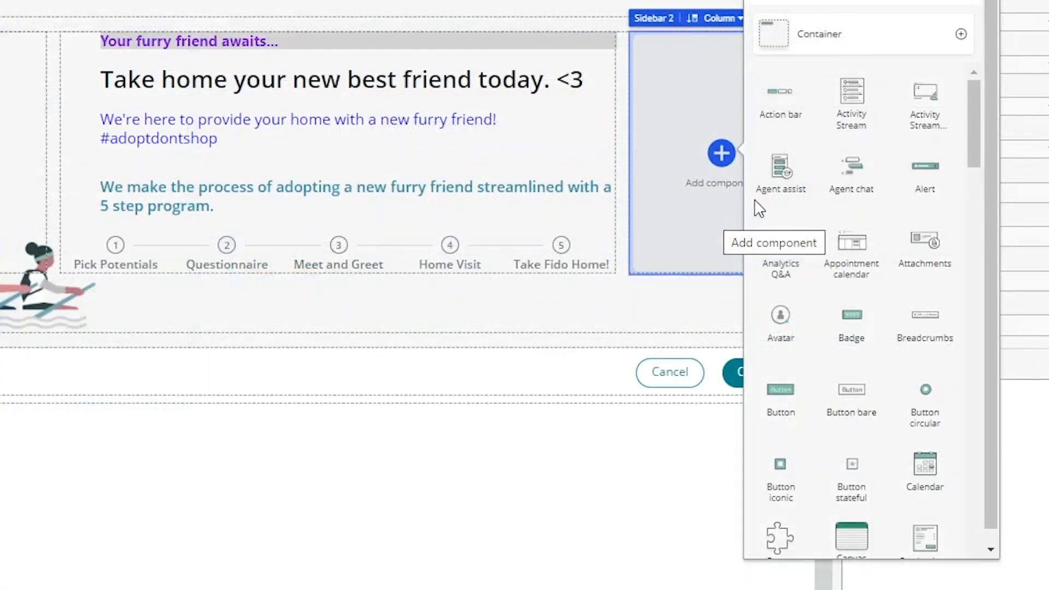
mouse_move(890, 199)
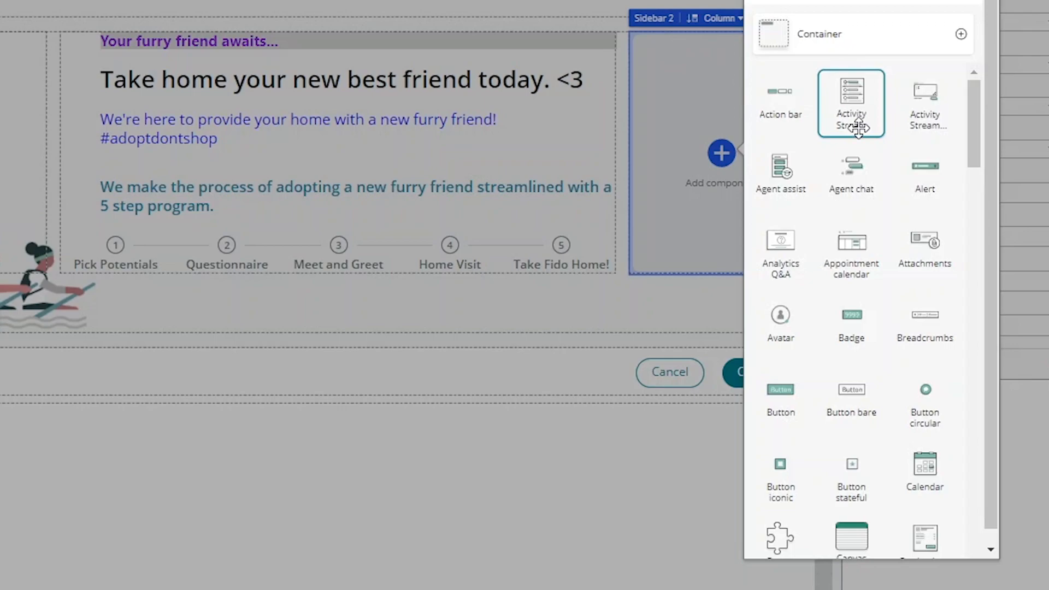
mouse_move(851, 103)
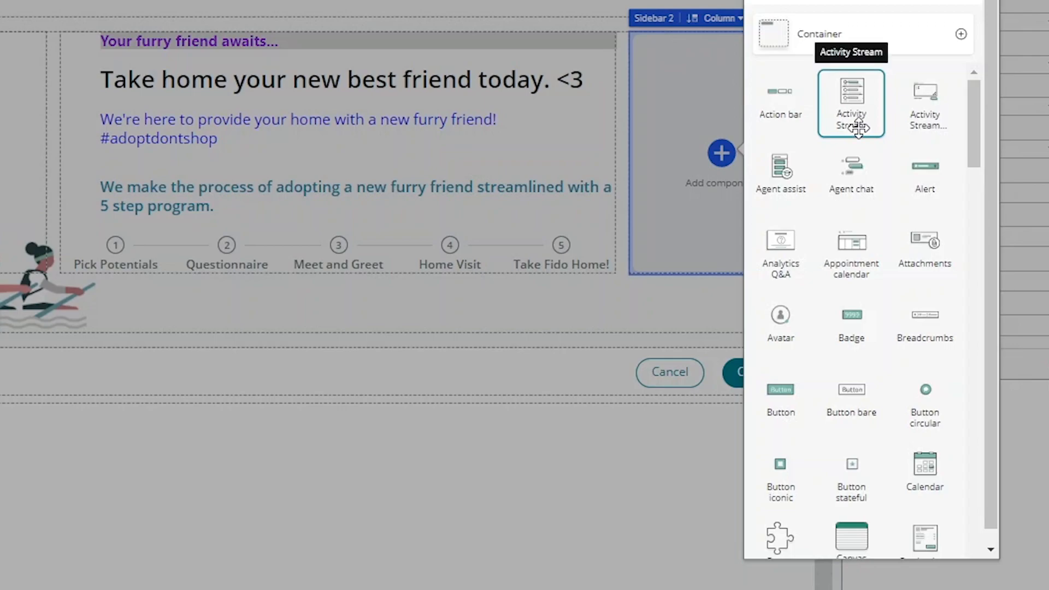
mouse_move(850, 251)
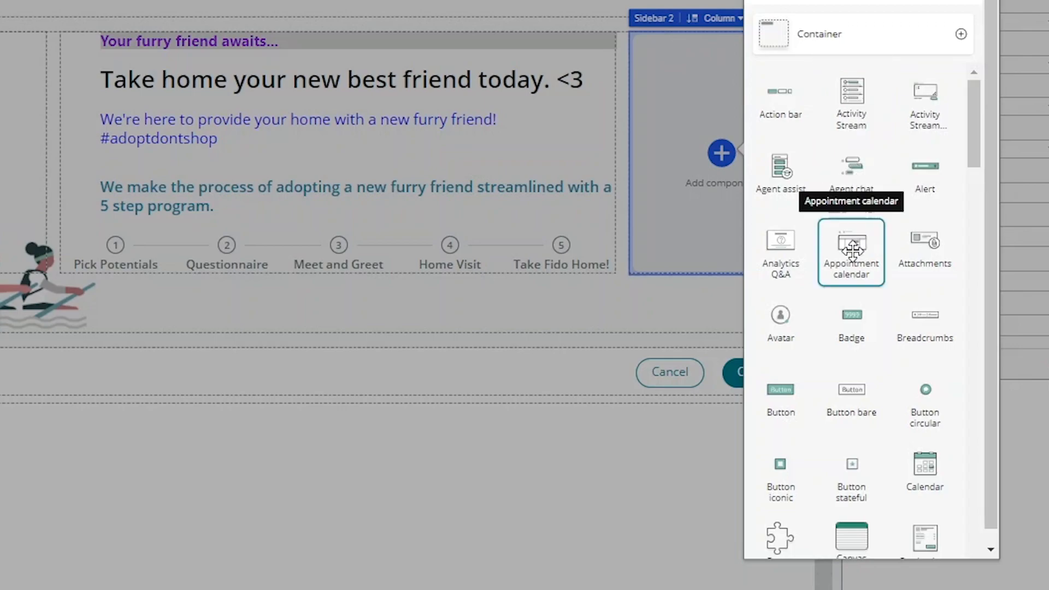
scroll(down, 3)
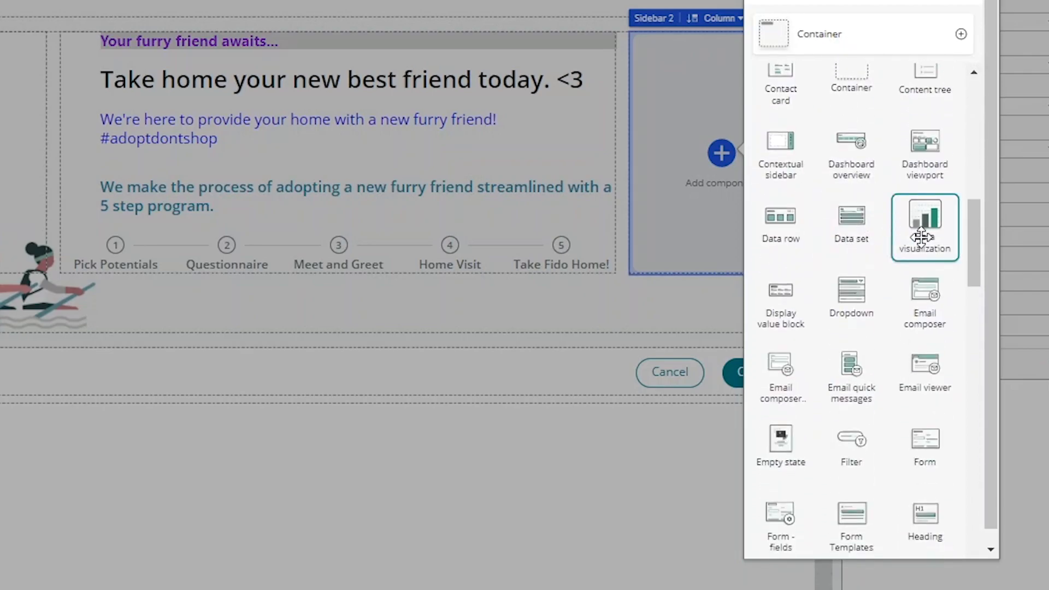
mouse_move(924, 227)
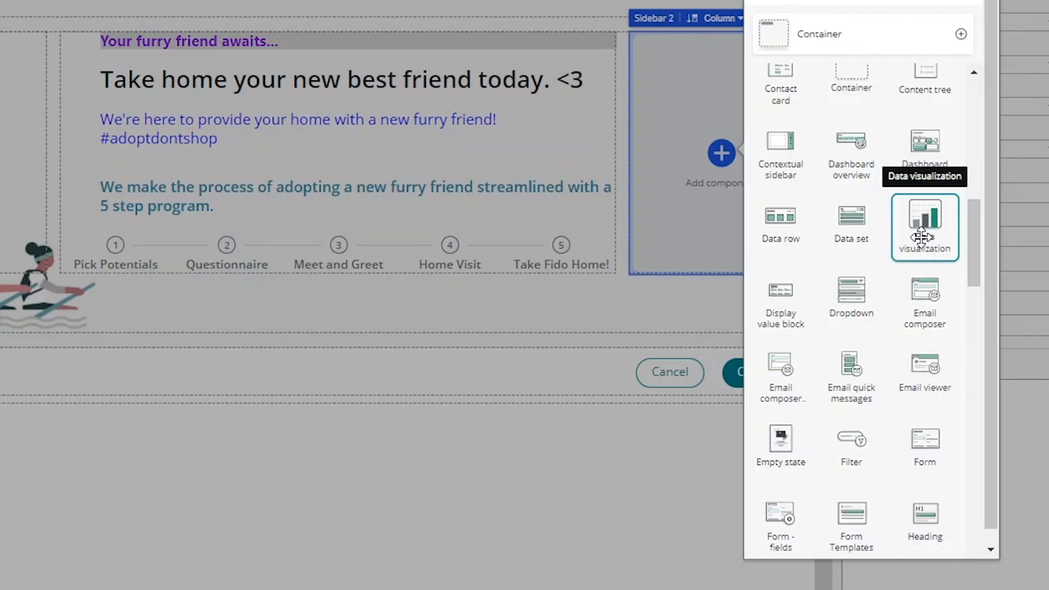
scroll(down, 3)
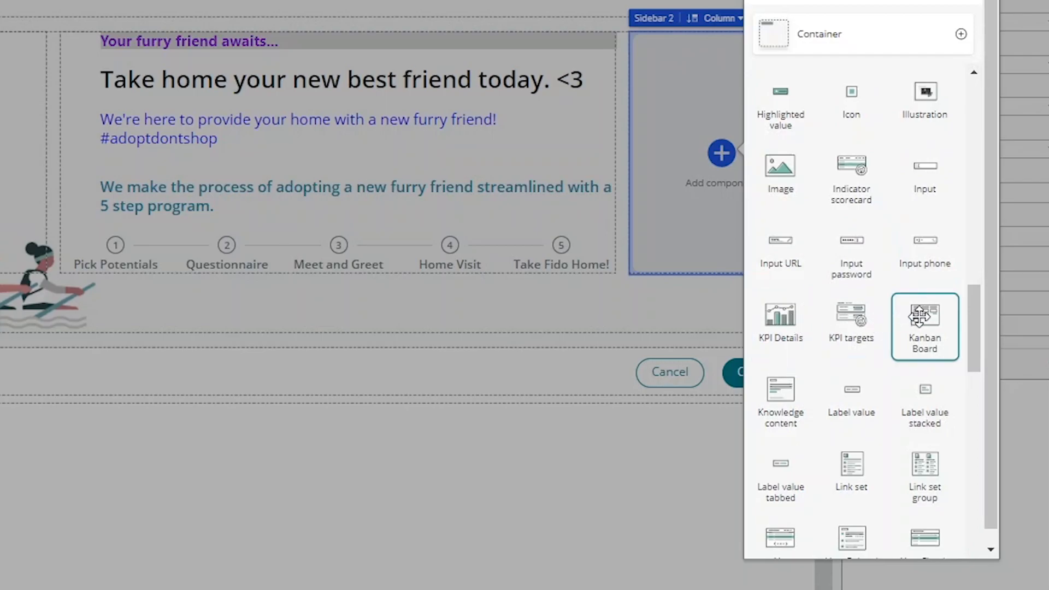
mouse_move(923, 317)
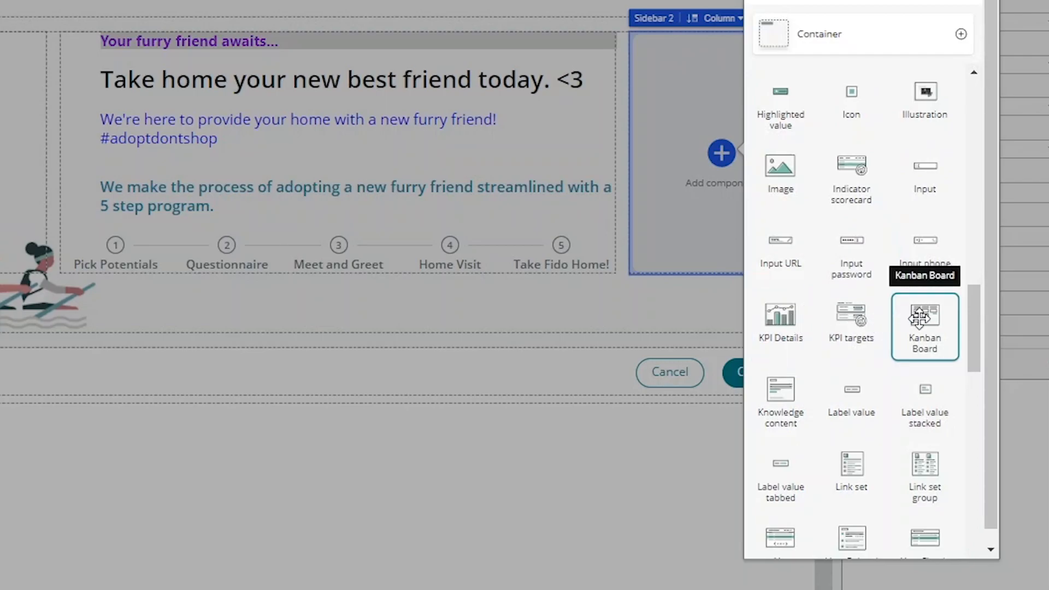
scroll(down, 3)
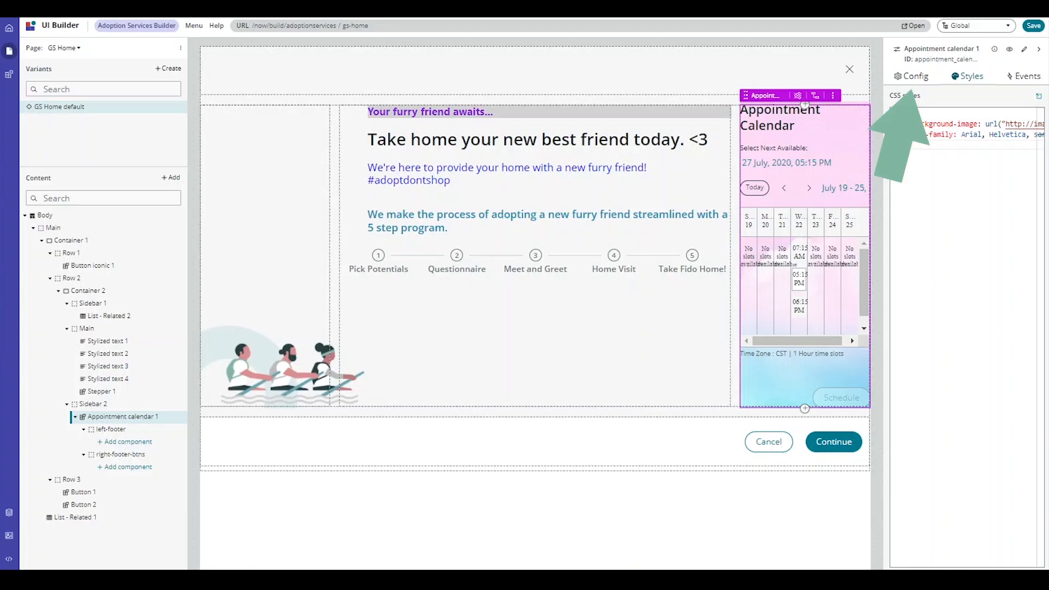
Step: Replace the calendar title with 'Adoption Services Calendar'
click(915, 75)
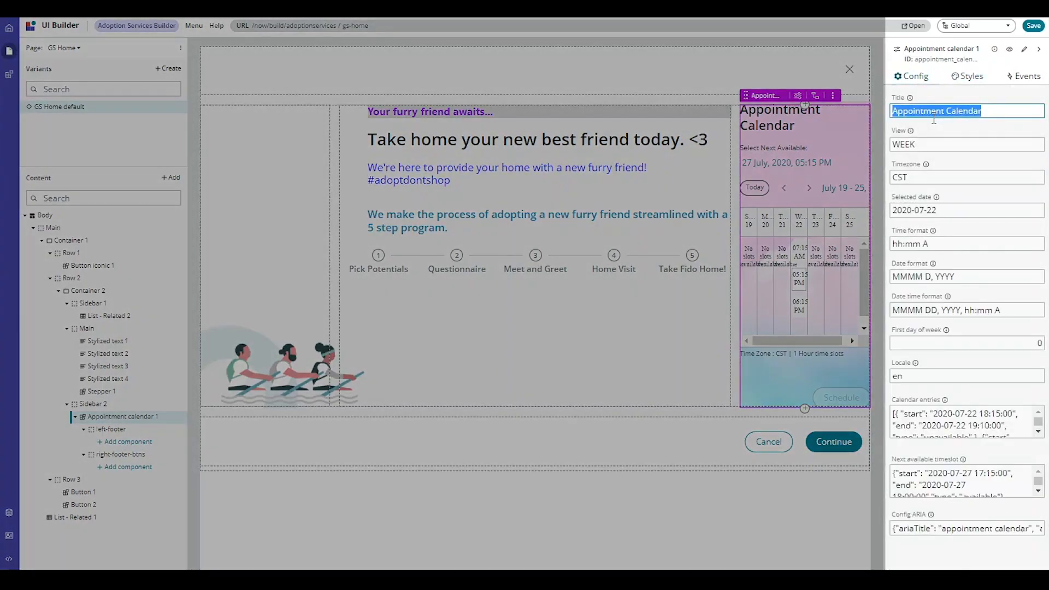
text(Adoption Services)
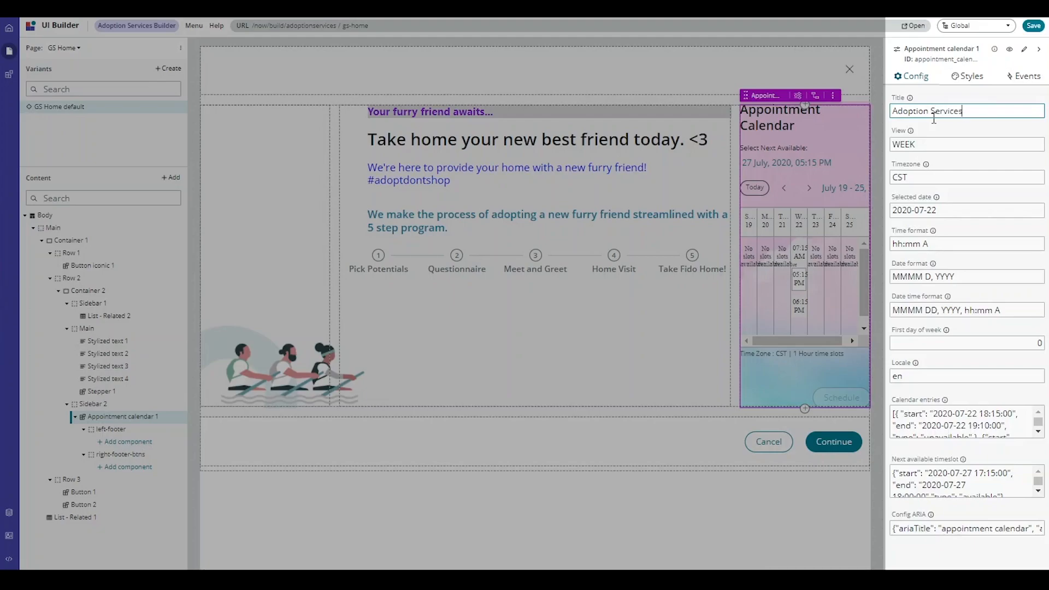
text(Calendar)
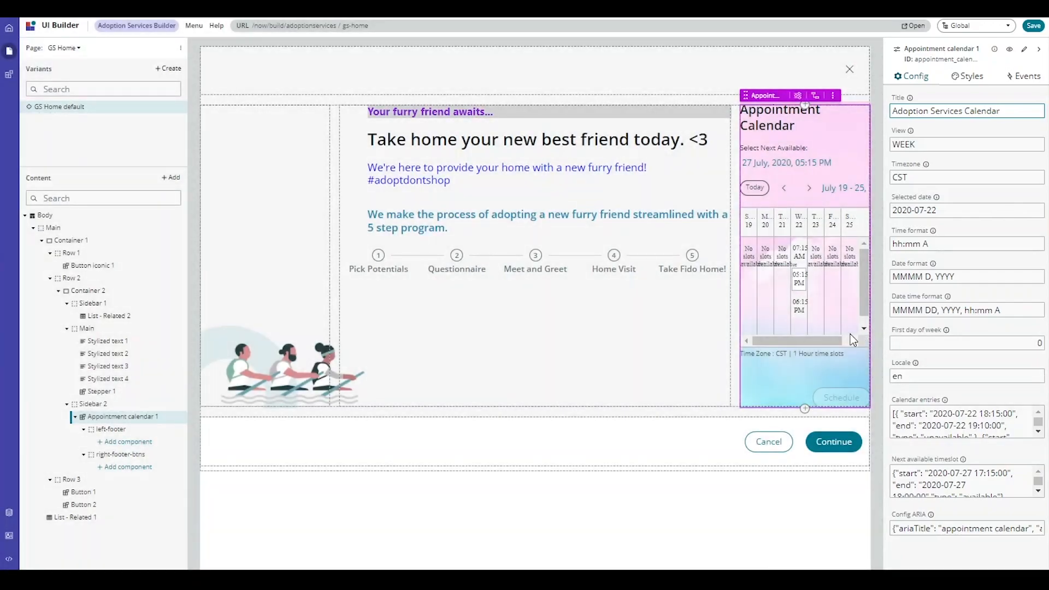
mouse_move(841, 125)
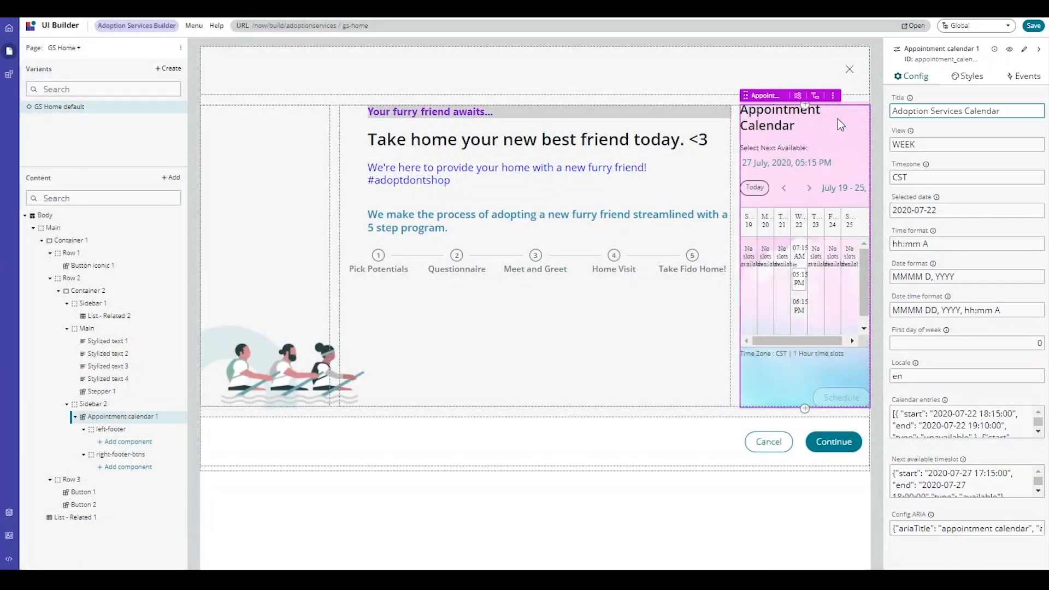
Step: Add 'border-color: blue;' to the calendar's CSS styles via autocomplete
click(970, 75)
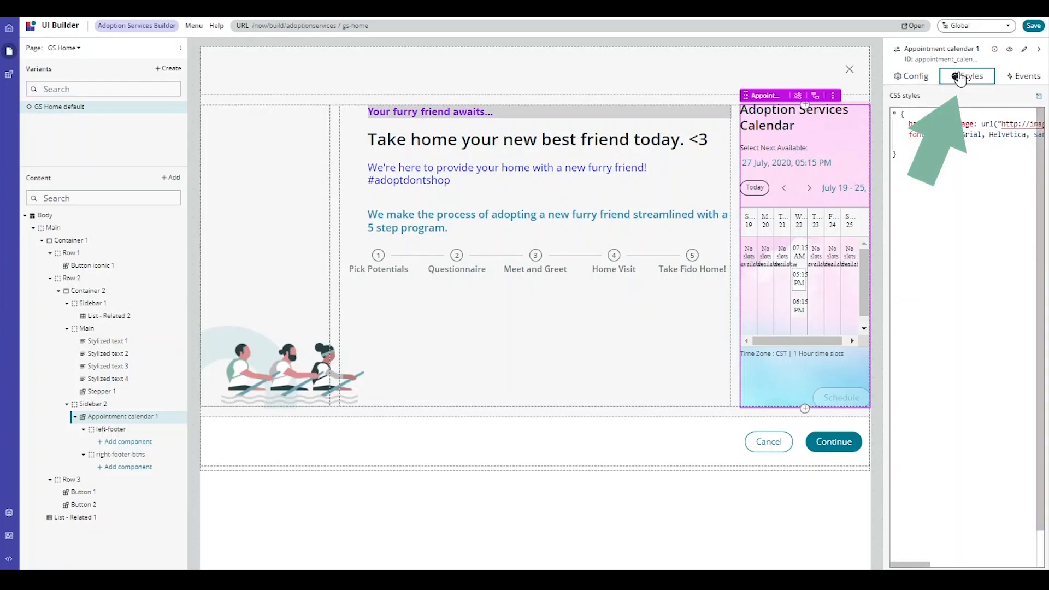
mouse_move(930, 134)
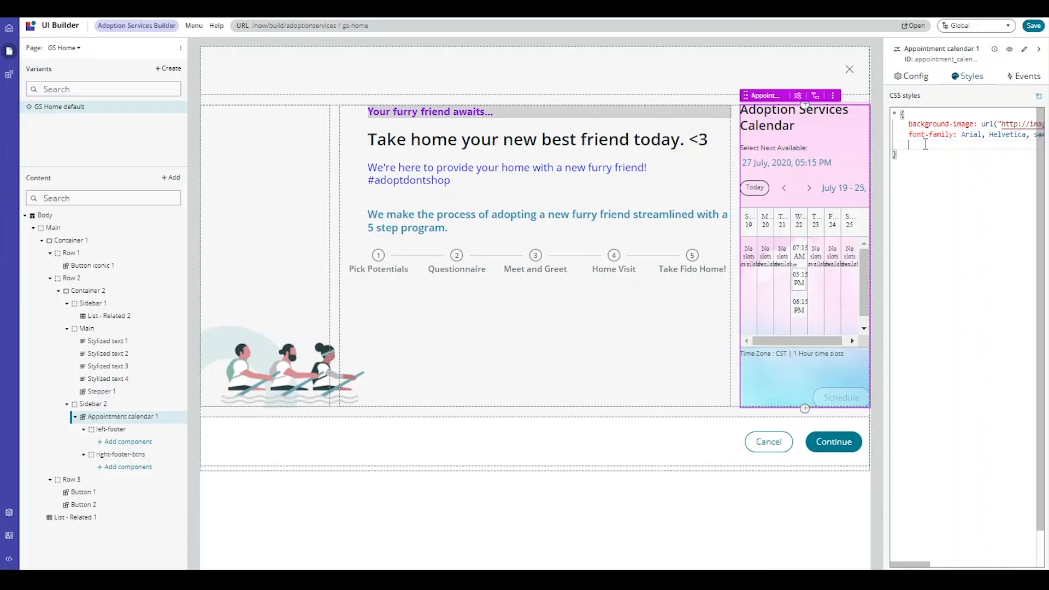
text(bol)
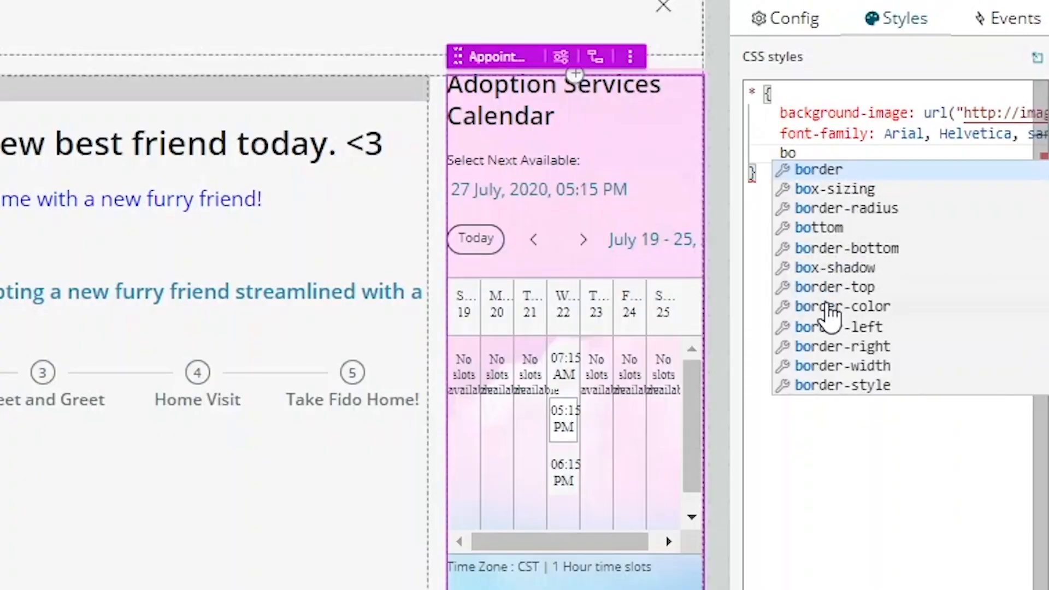
click(841, 306)
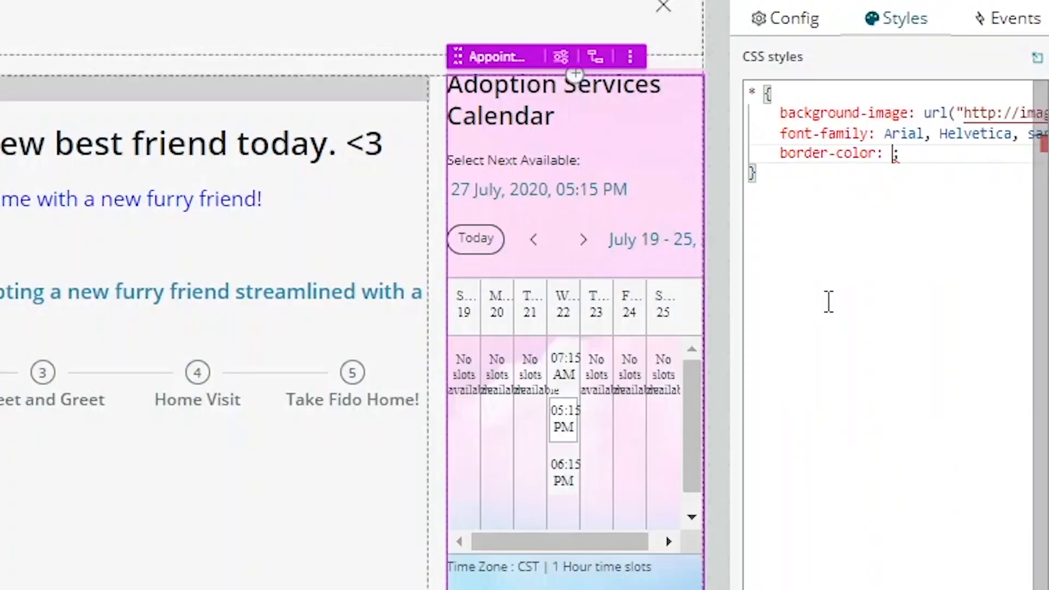
text(bl)
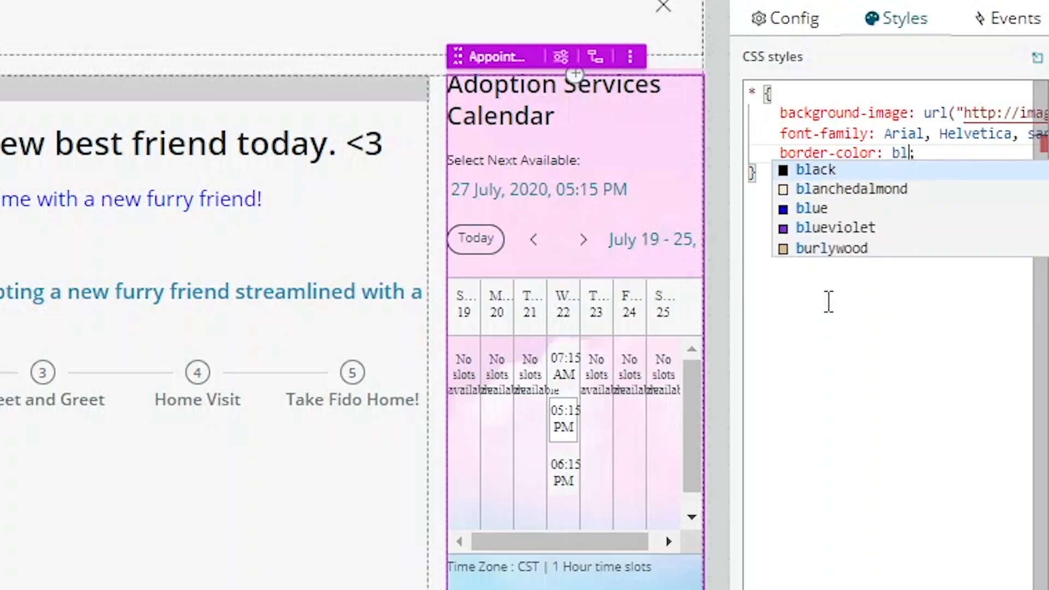
mouse_move(829, 227)
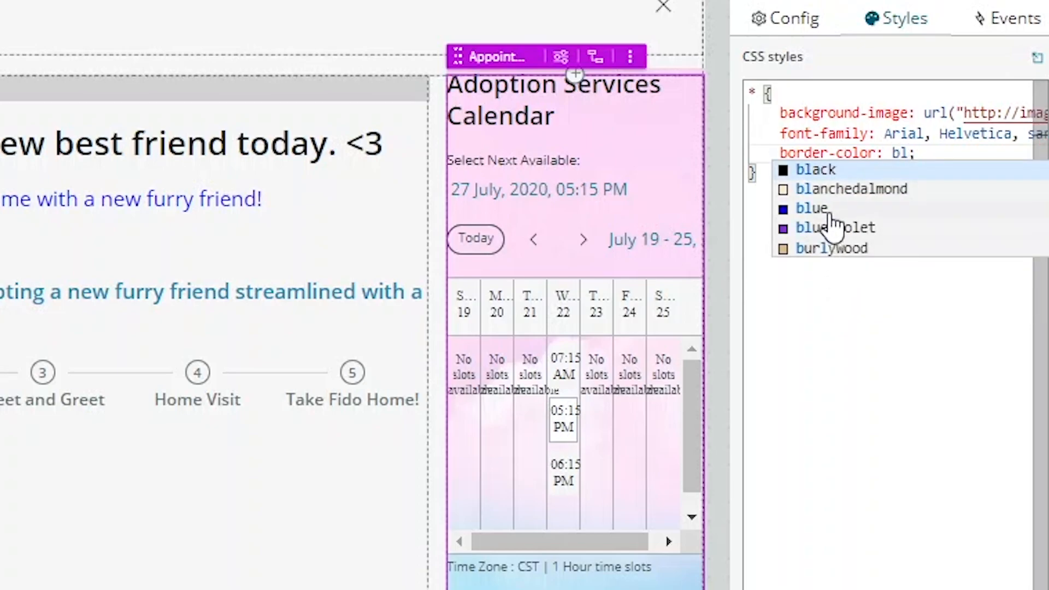
click(811, 208)
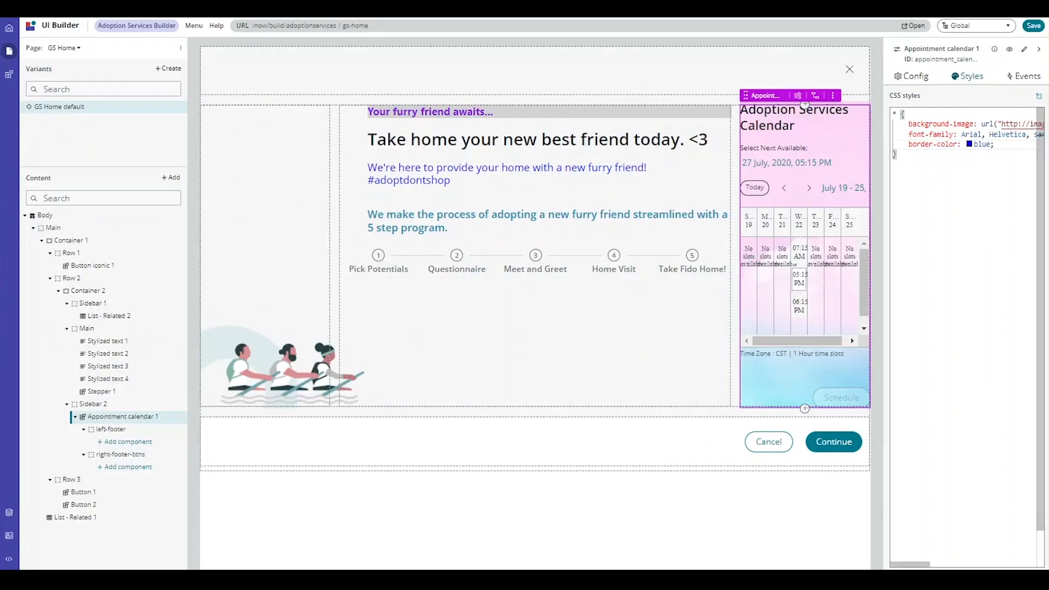
Step: Save the GS Home page and open its live preview
click(1031, 25)
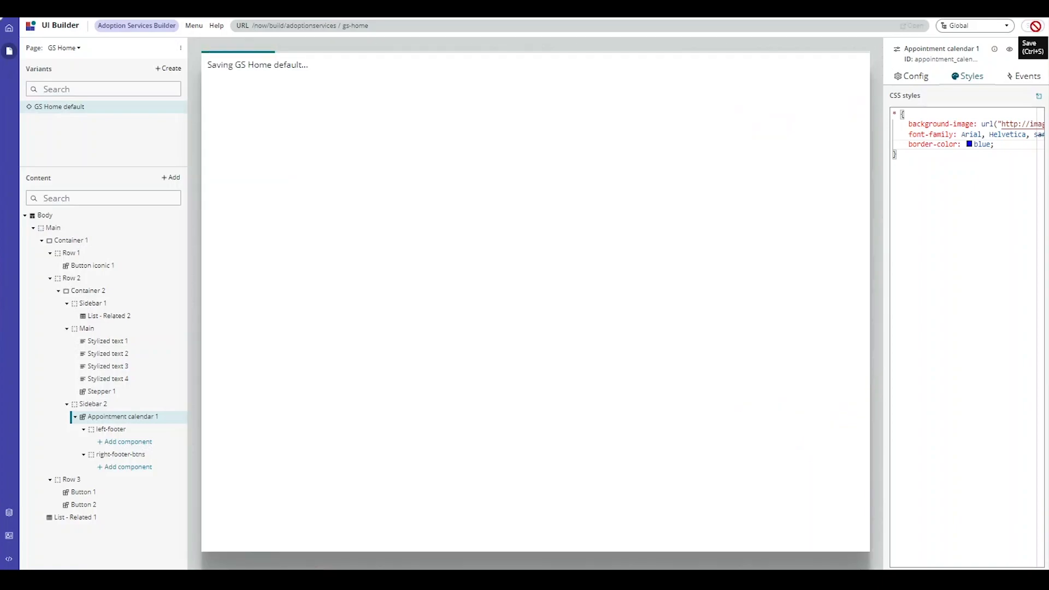
click(1027, 47)
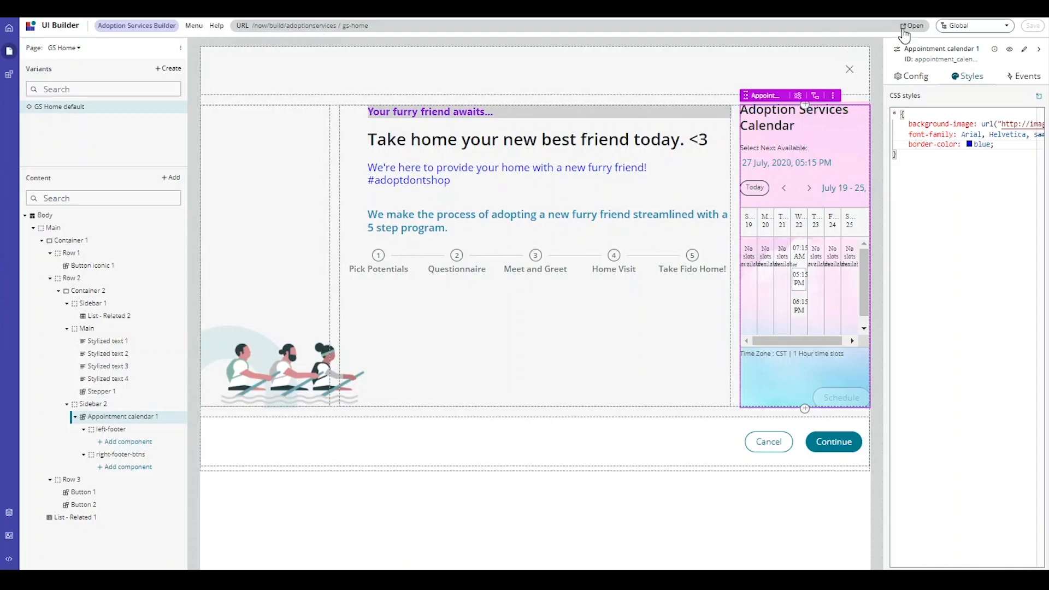
click(914, 25)
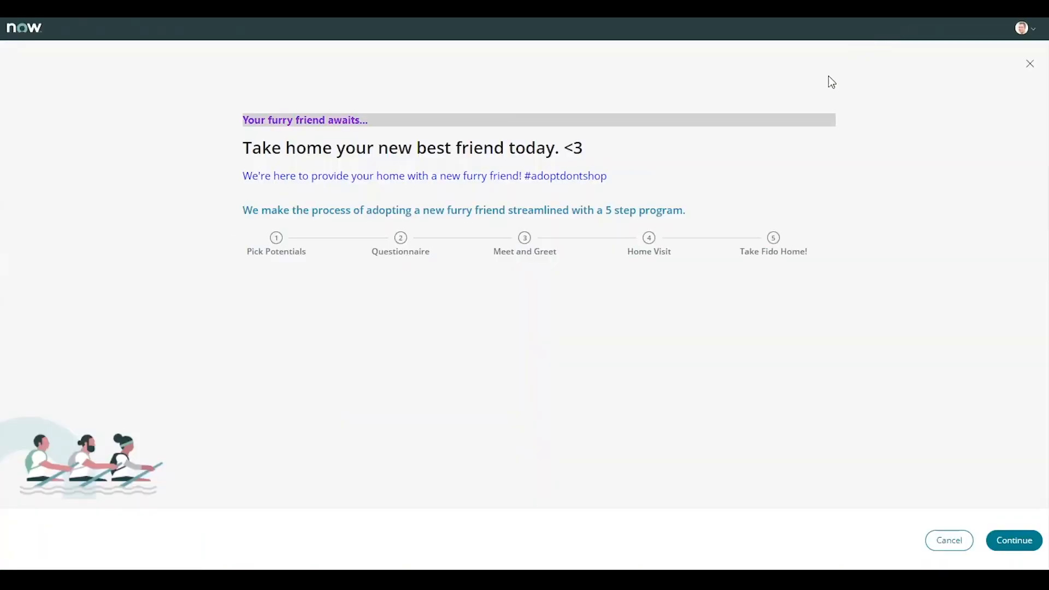